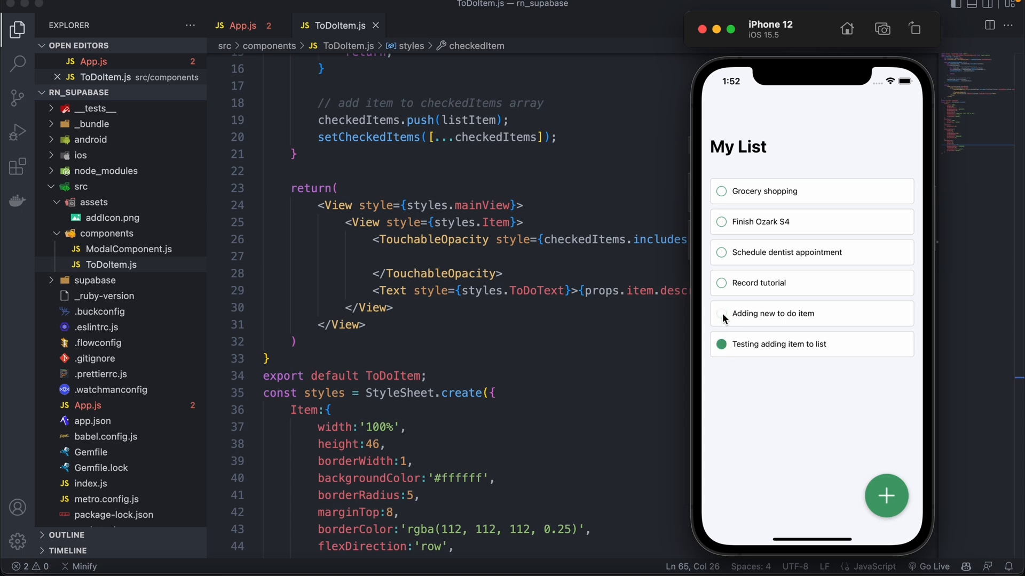
Toggle 'Adding new to do item' and 'Testing adding item to list' in the simulator, leaving all items unchecked
click(720, 313)
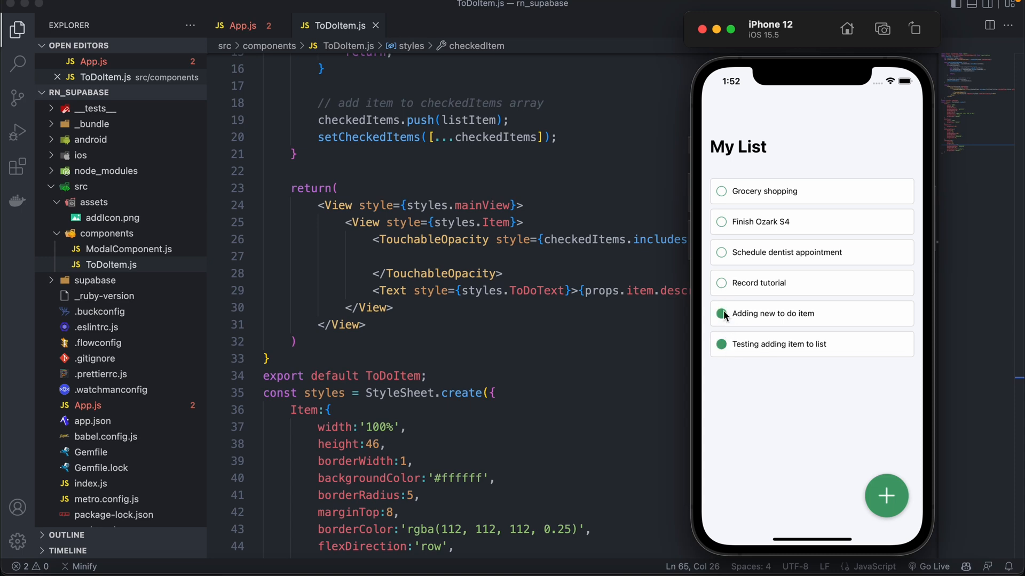
click(721, 312)
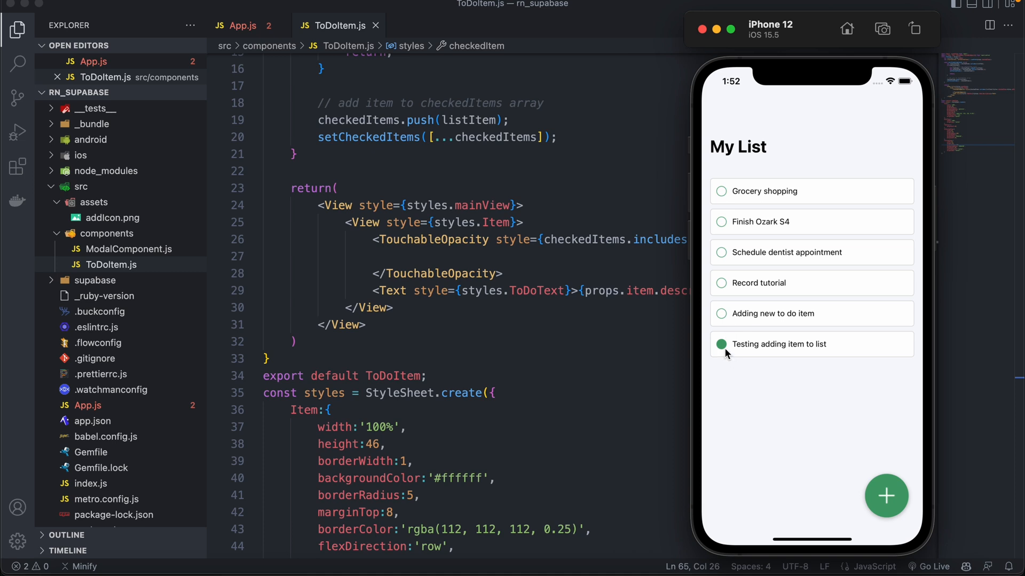
click(721, 344)
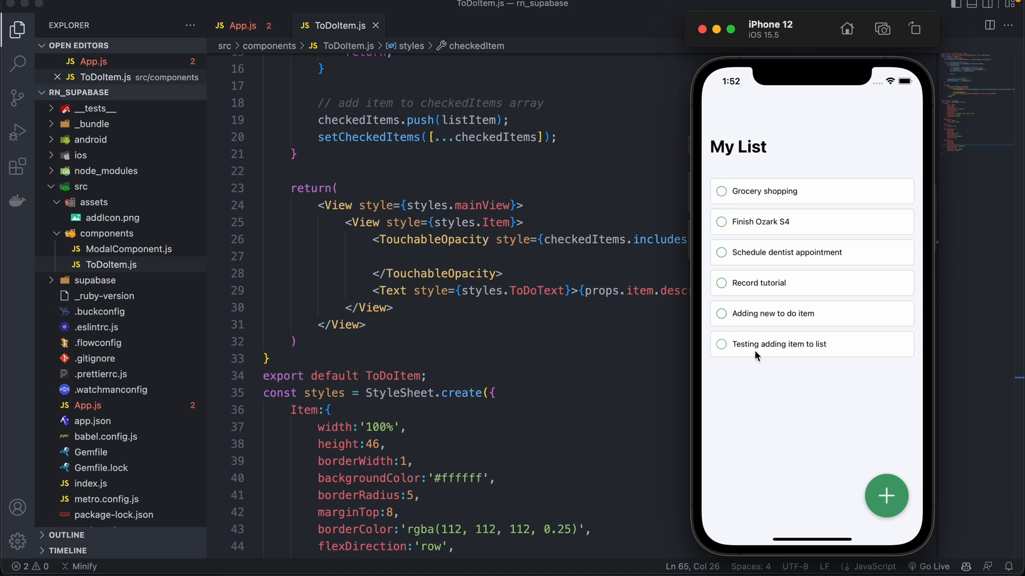
click(720, 345)
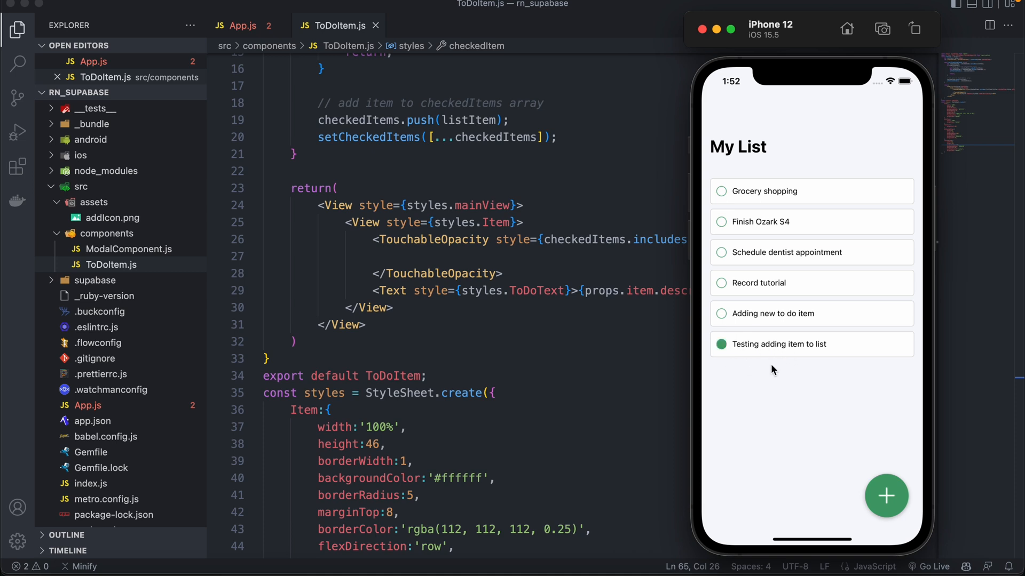
click(721, 345)
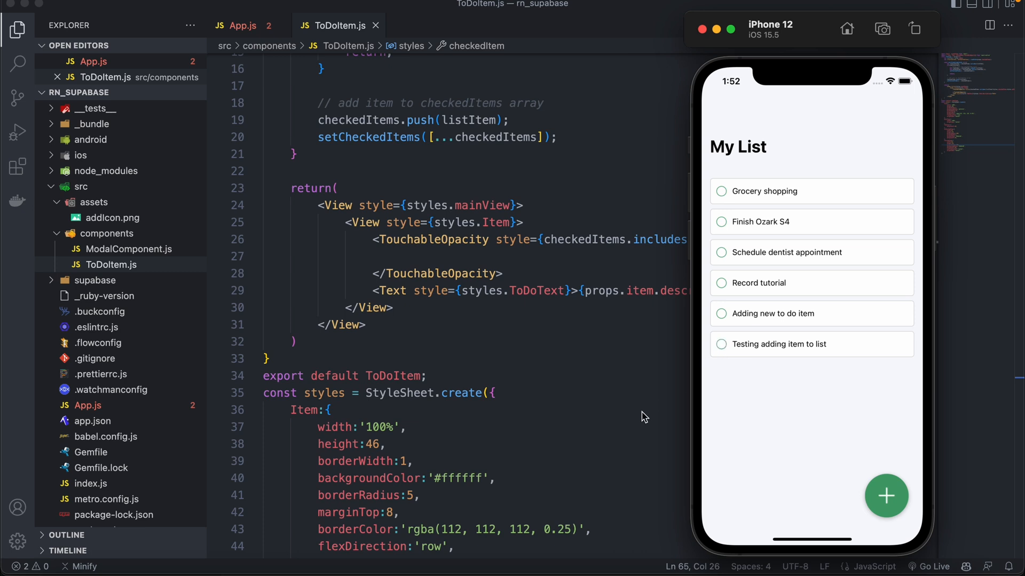
Change the Text style to [styles.ToDoText, checkedItems.includes(listItem)?styles.completedItemText:null]
click(432, 256)
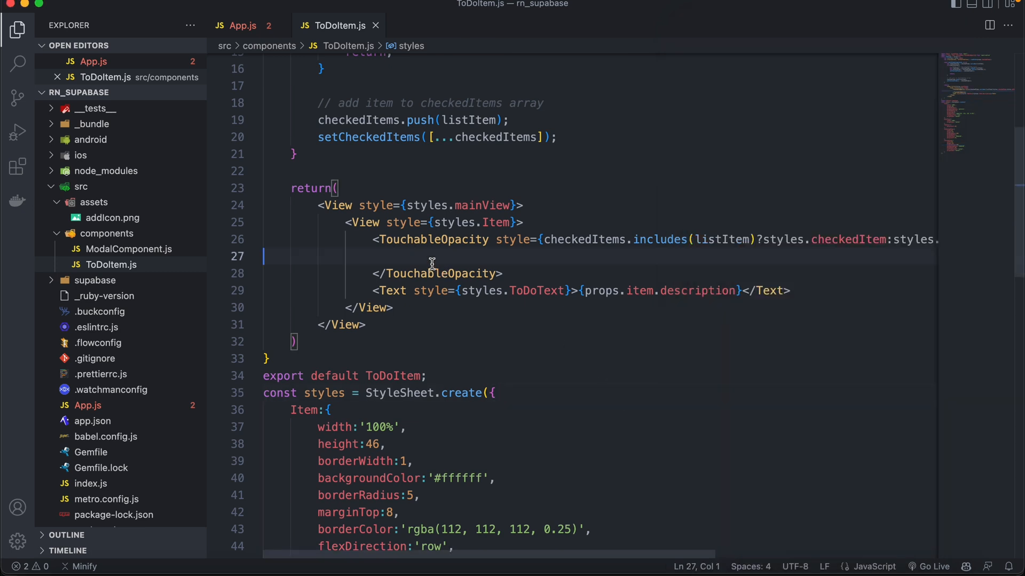
key(Backspace)
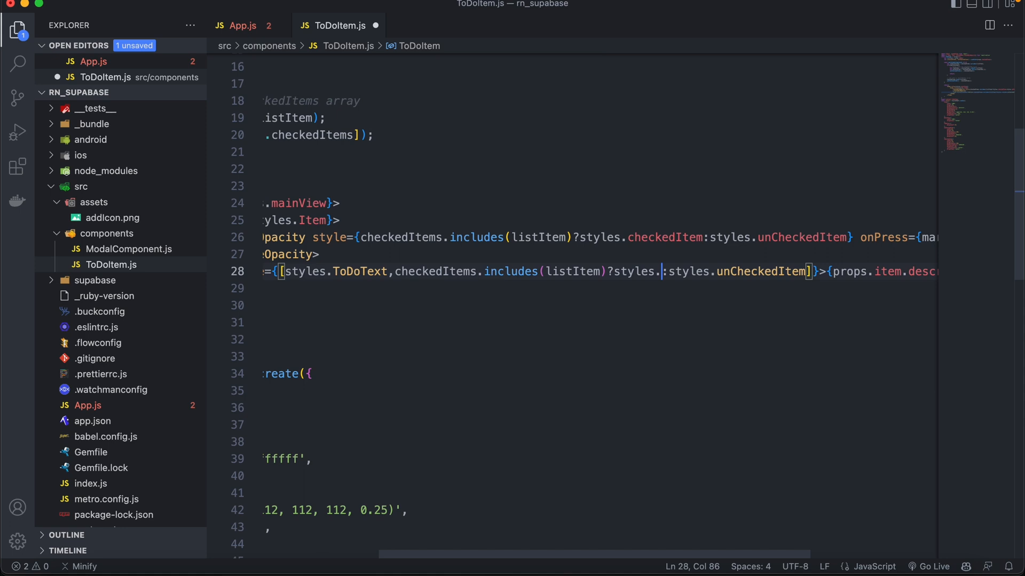
text(completedItem)
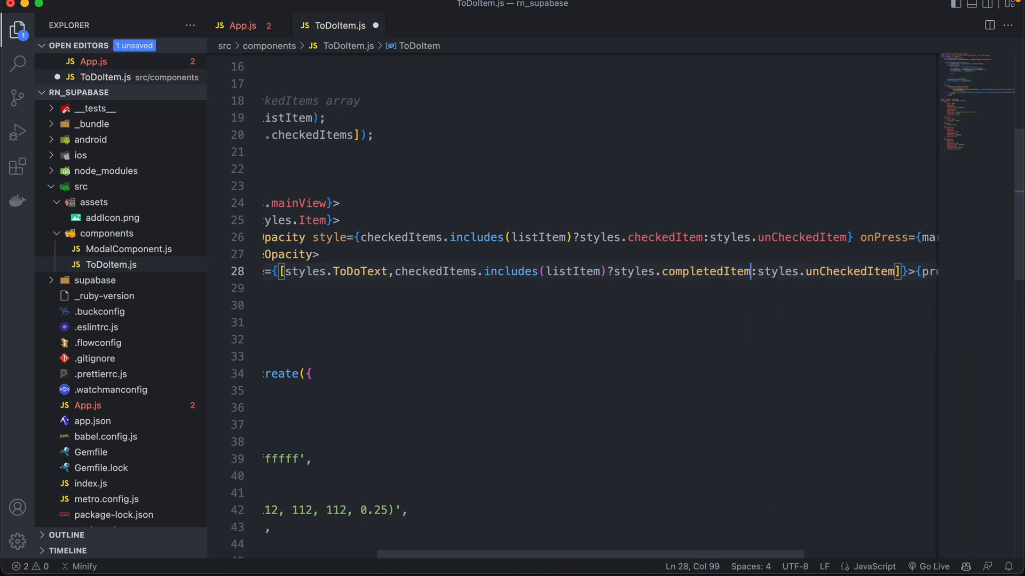
text(Text)
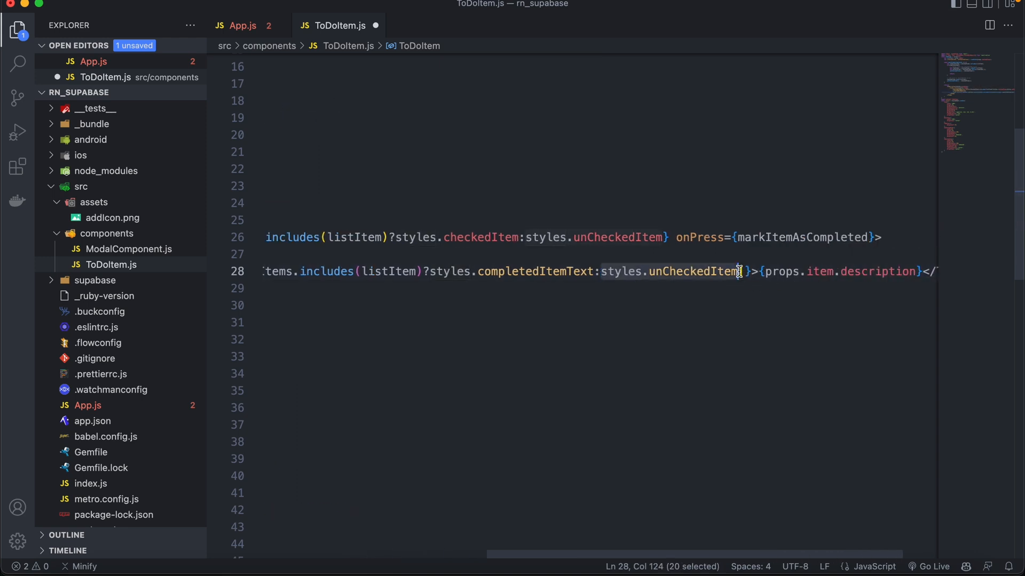
text(null)
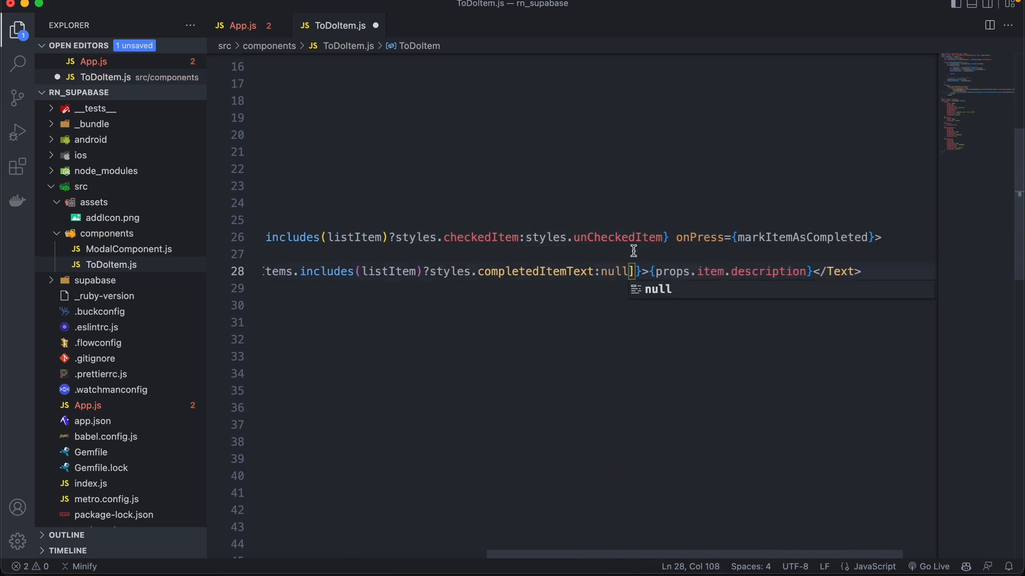
double_click(535, 271)
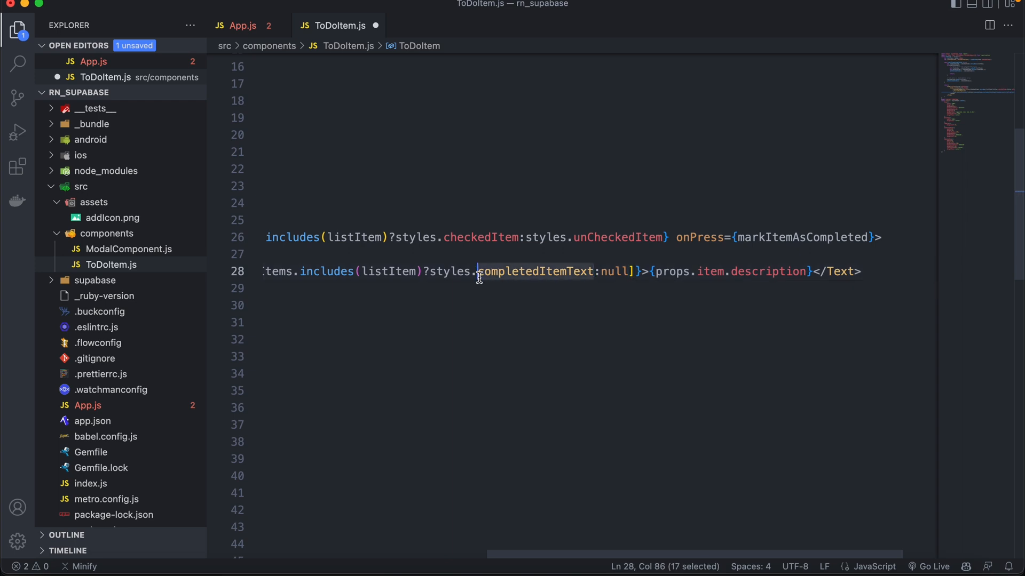
scroll(down, 3)
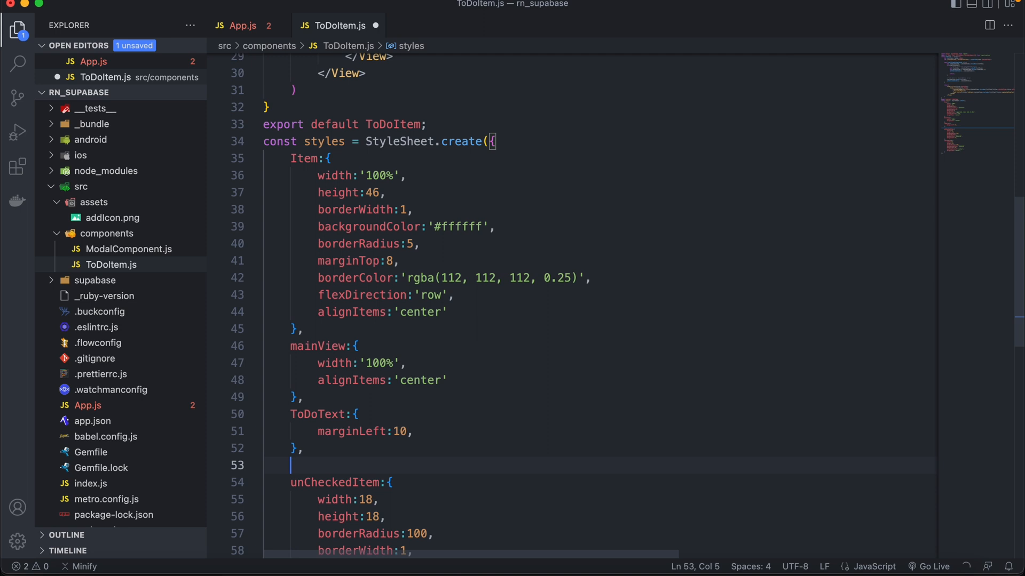
Add completedItemText:{ textDecorationLine:'line-through' } to StyleSheet.create and save
text(completedItemText:{)
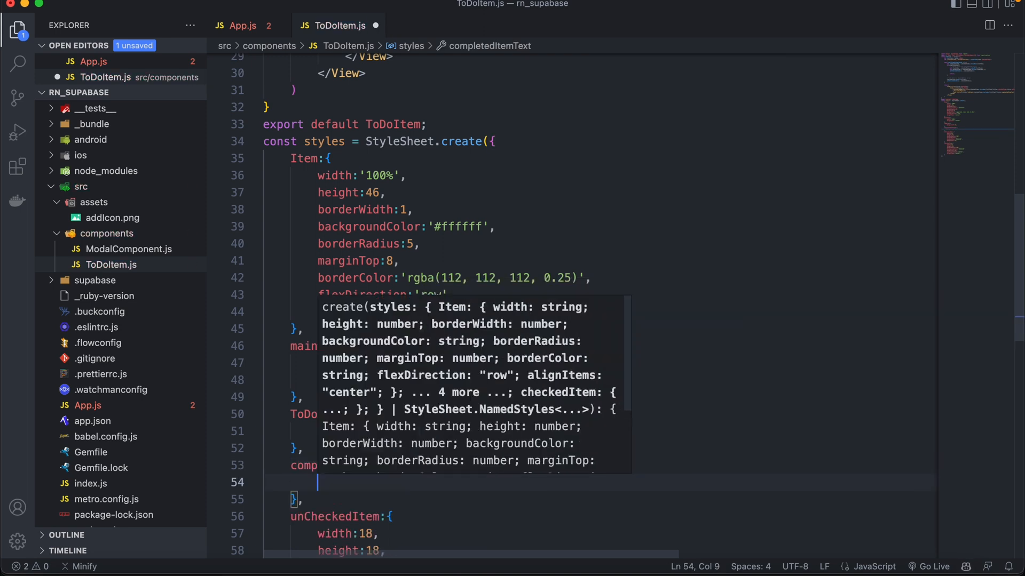
text(textDecorationLine:'line-through',)
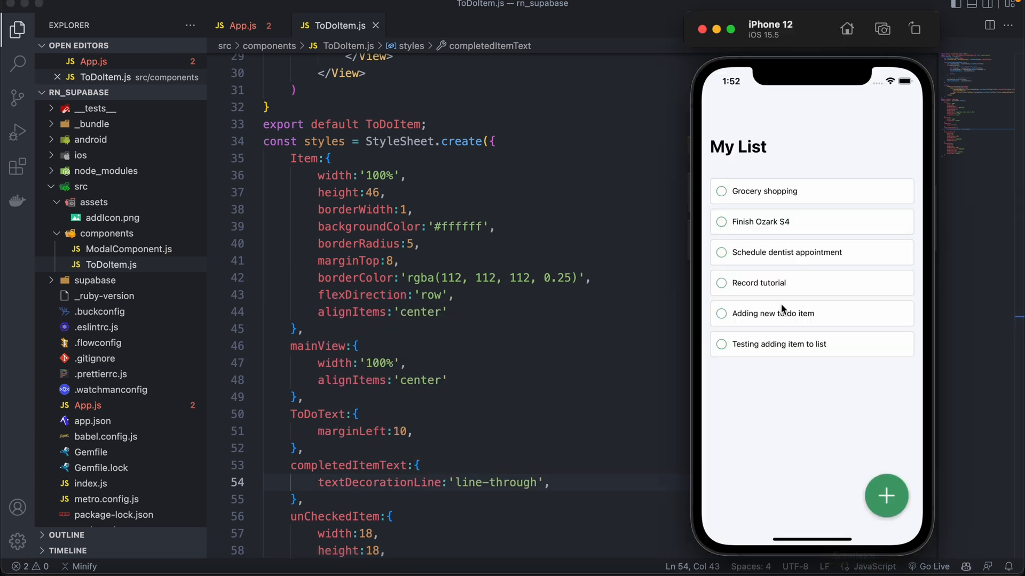
Check 'Adding new to do item' in the simulator to confirm its text is struck through
click(721, 312)
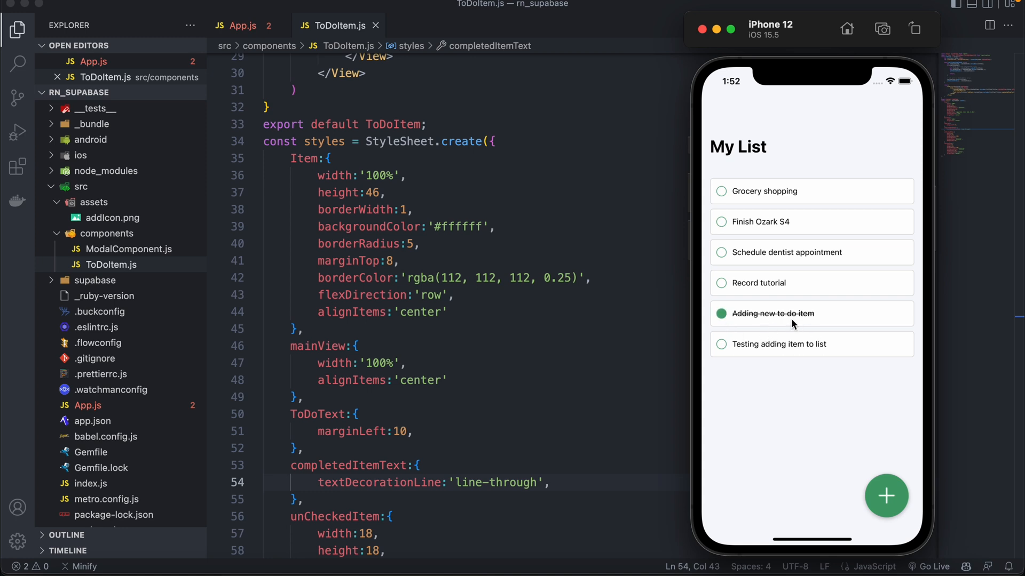
mouse_move(745, 331)
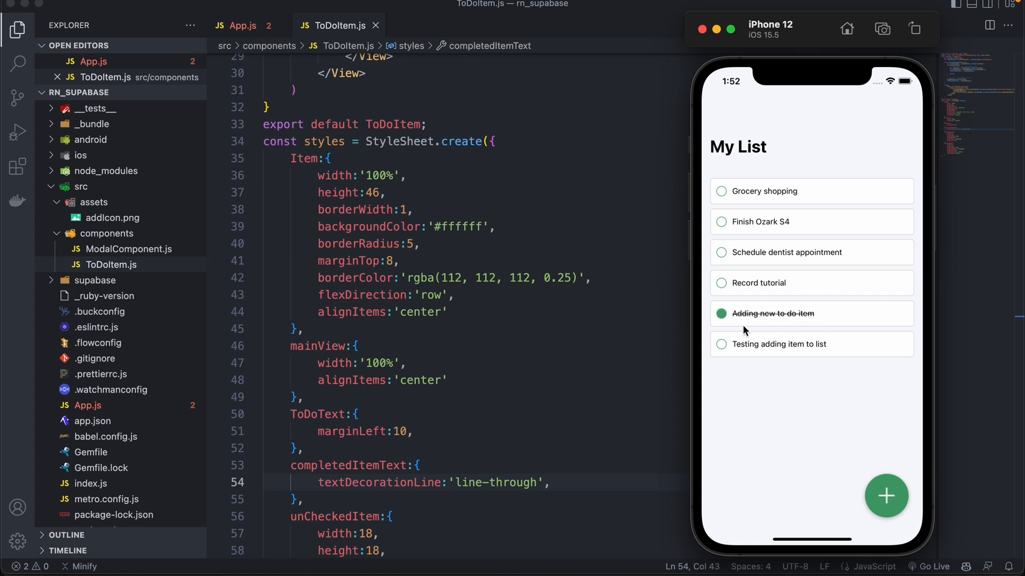